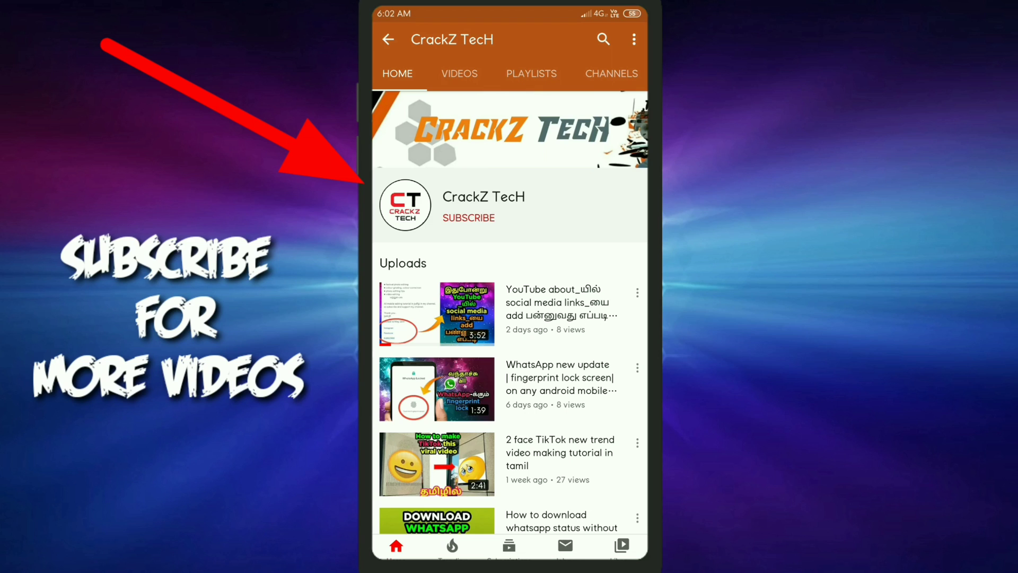
Leave the CrackZ TecH YouTube channel page and go to the home screen
click(468, 218)
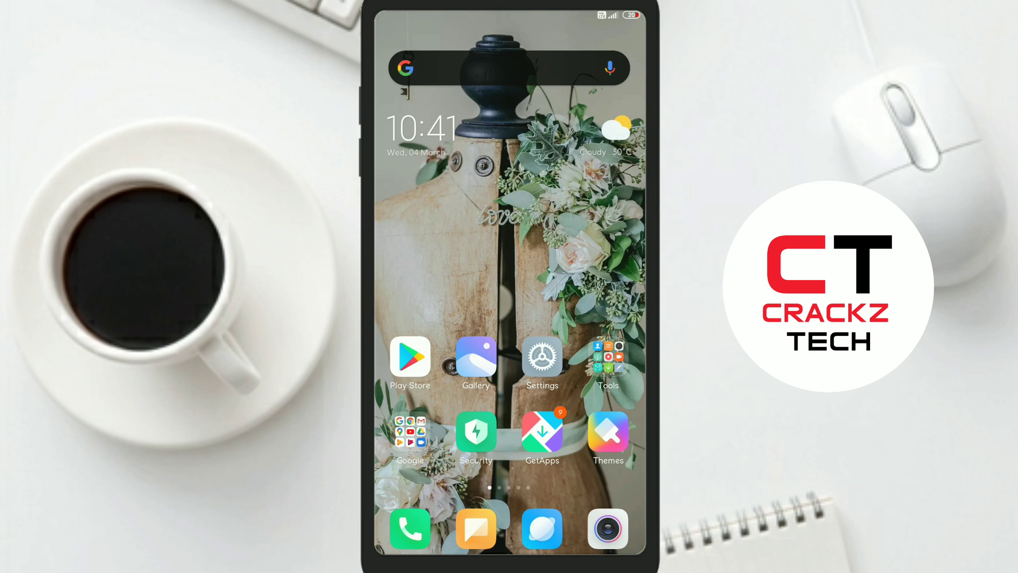
Open Settings and go to Apps > Manage apps
click(542, 356)
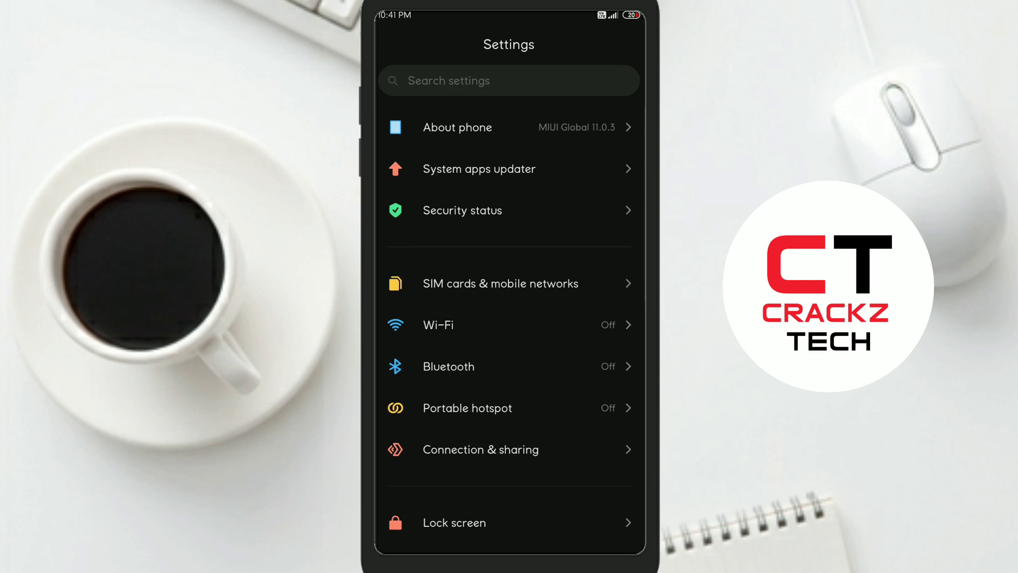
scroll(down, 3)
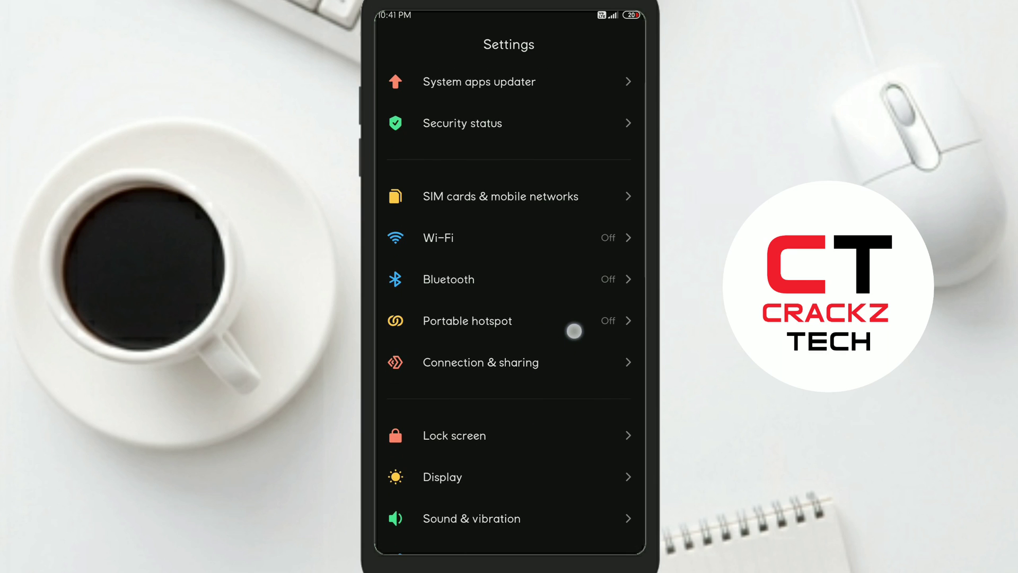
scroll(down, 3)
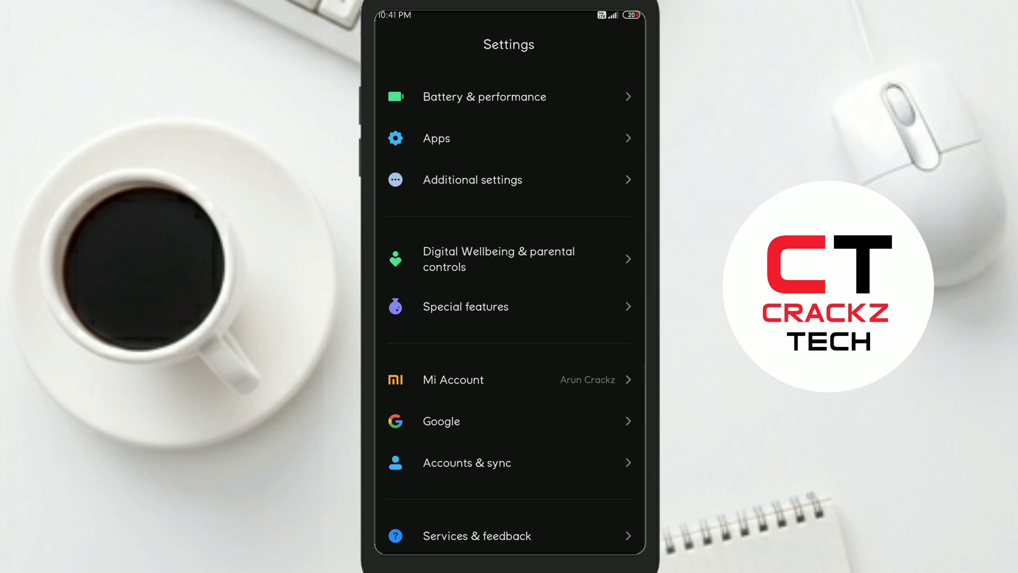
scroll(down, 3)
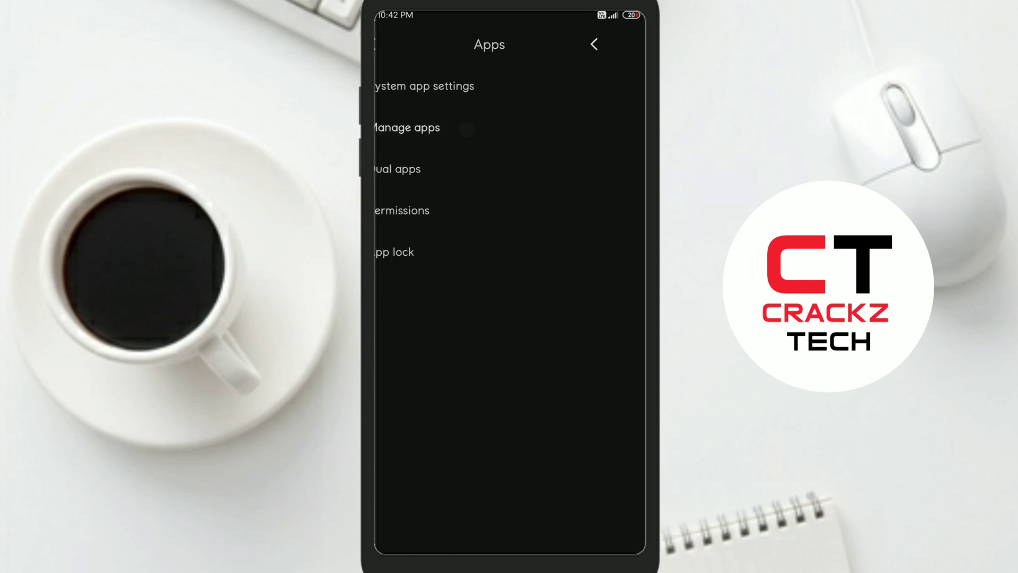
click(404, 127)
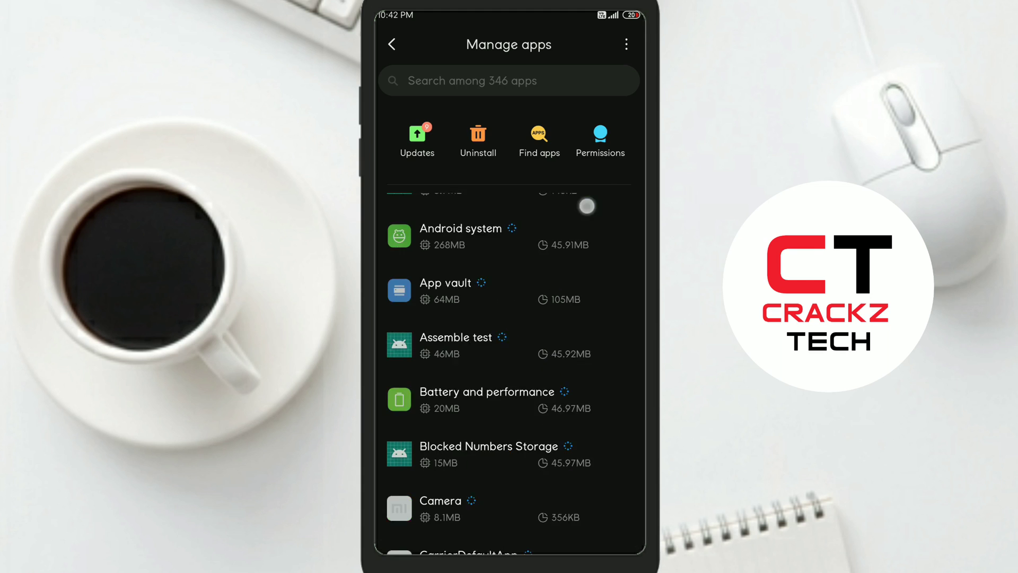
Scroll the installed apps list down to TikTok and open its app info page
scroll(down, 3)
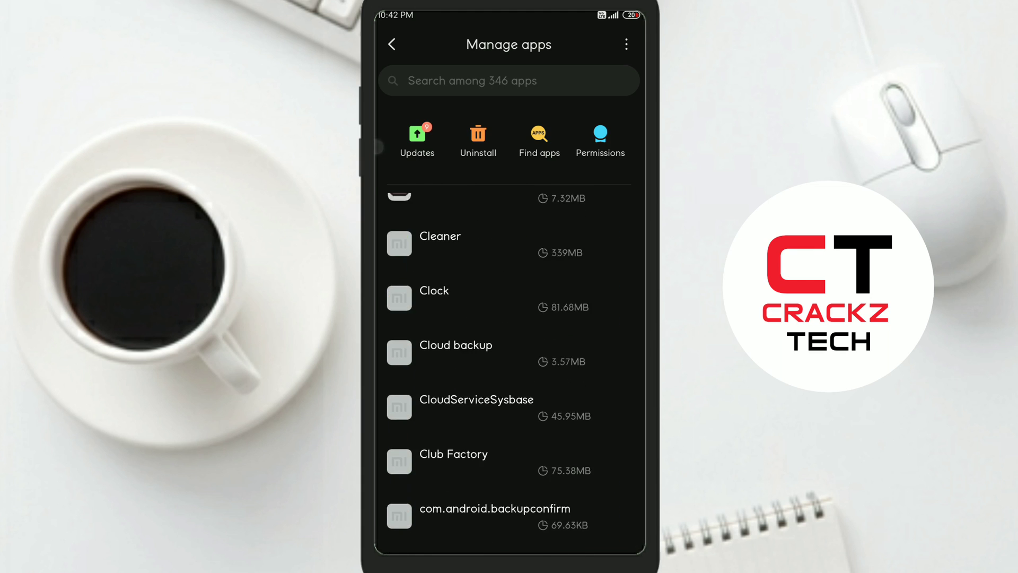
scroll(down, 3)
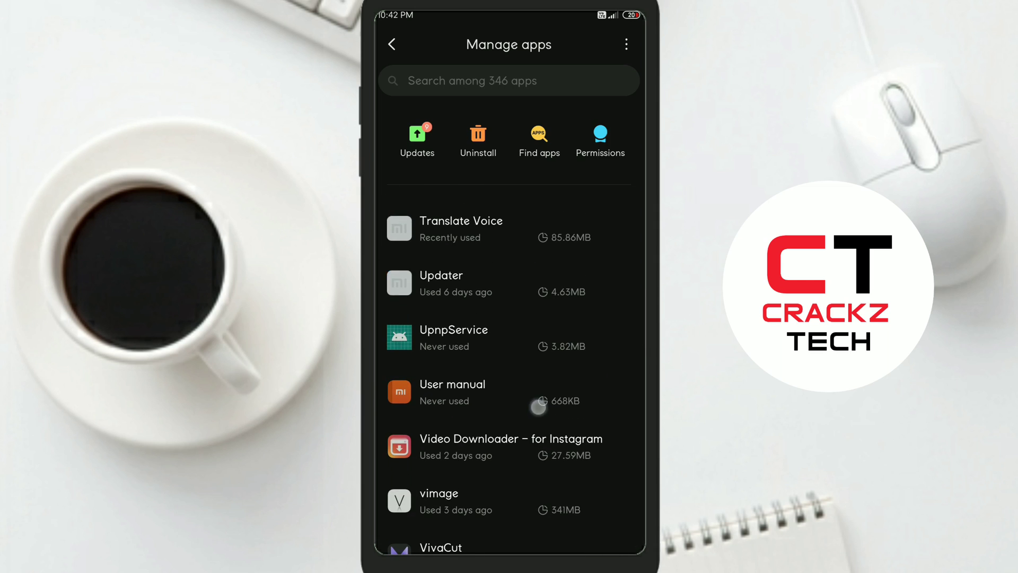
scroll(down, 3)
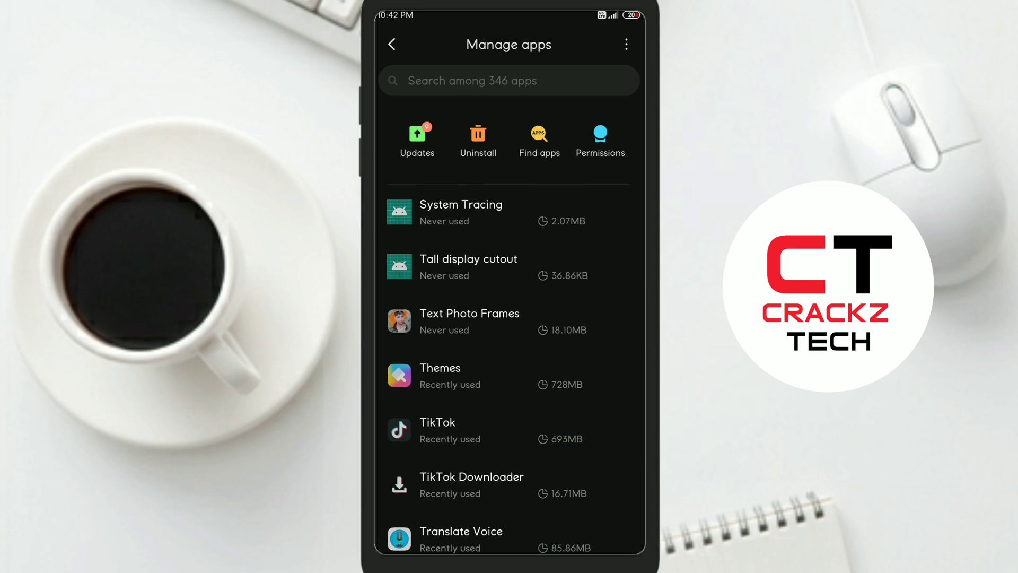
click(437, 431)
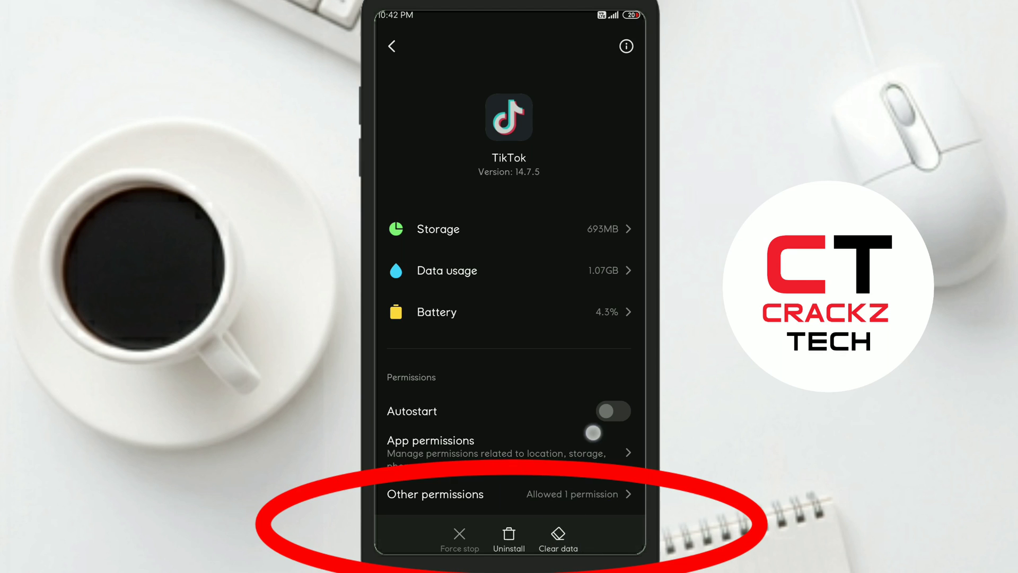
Leave TikTok's app info page and launch the TikTok app
click(558, 533)
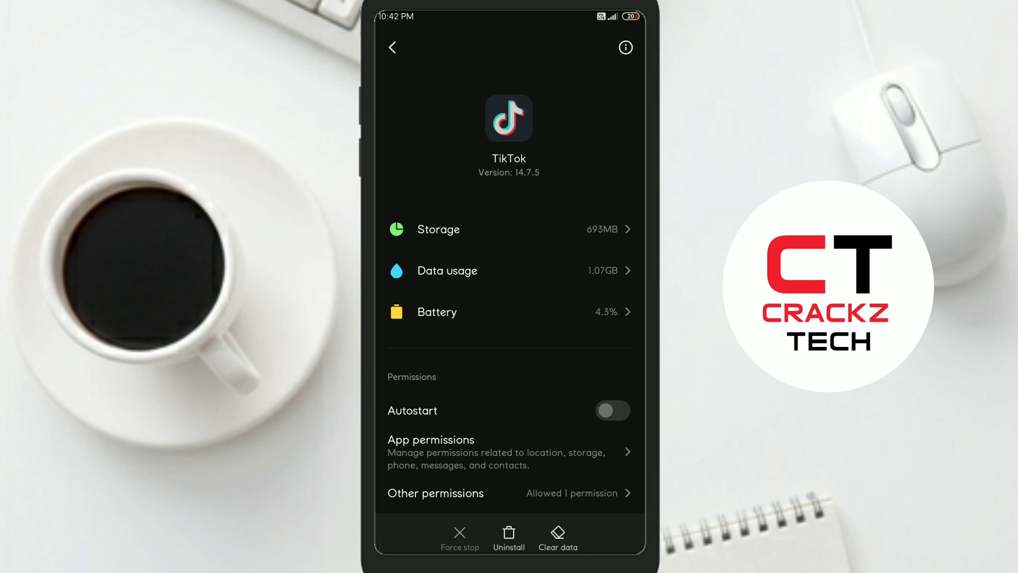
click(554, 236)
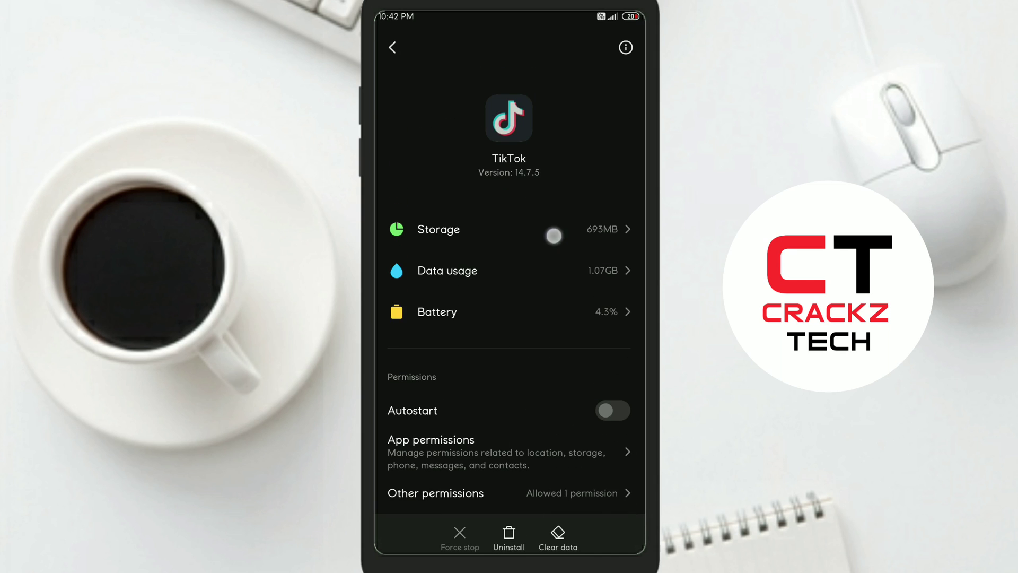
click(393, 47)
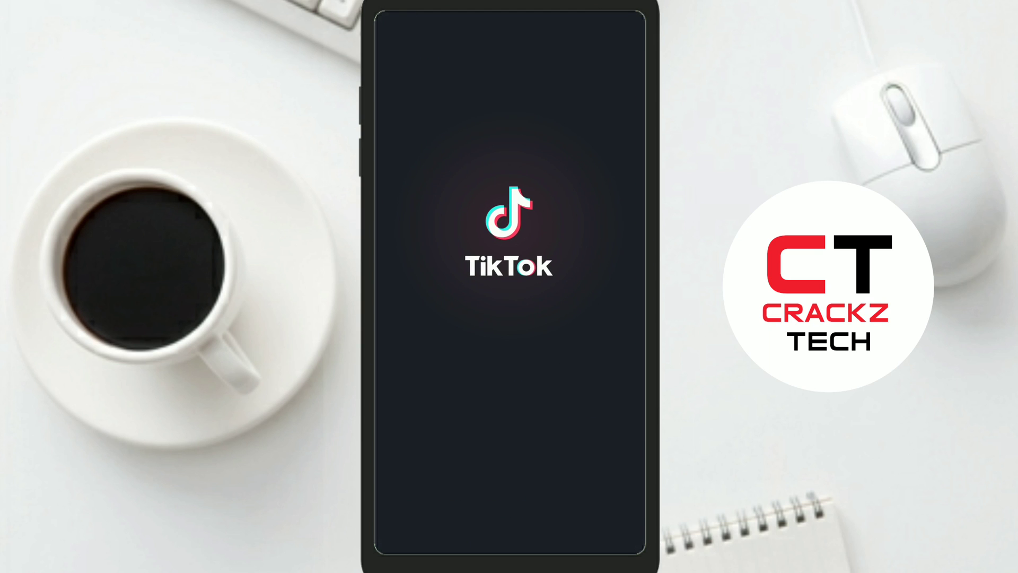
In Privacy and settings, scroll to Support and choose Report a problem
key(volumedown)
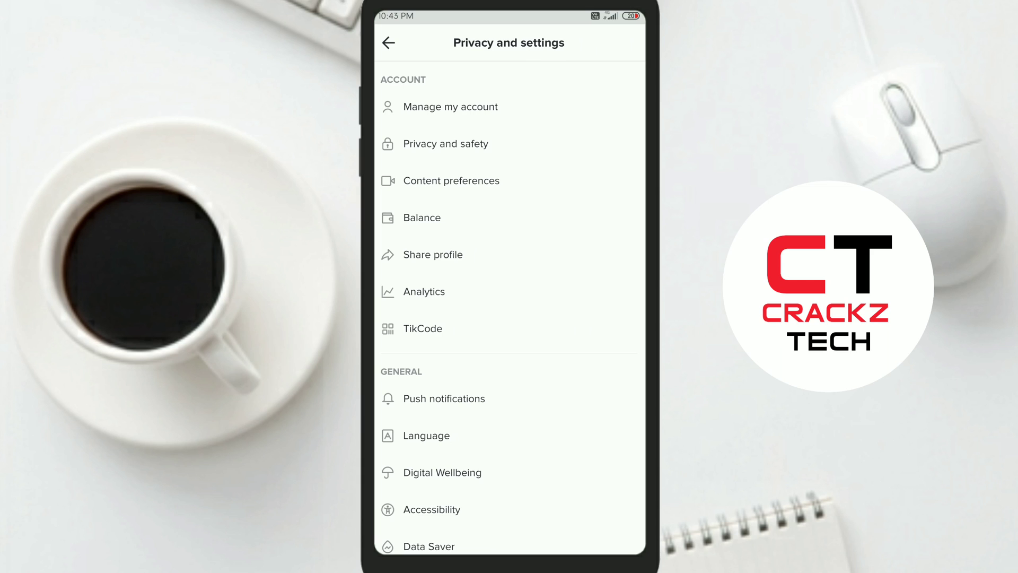
scroll(down, 3)
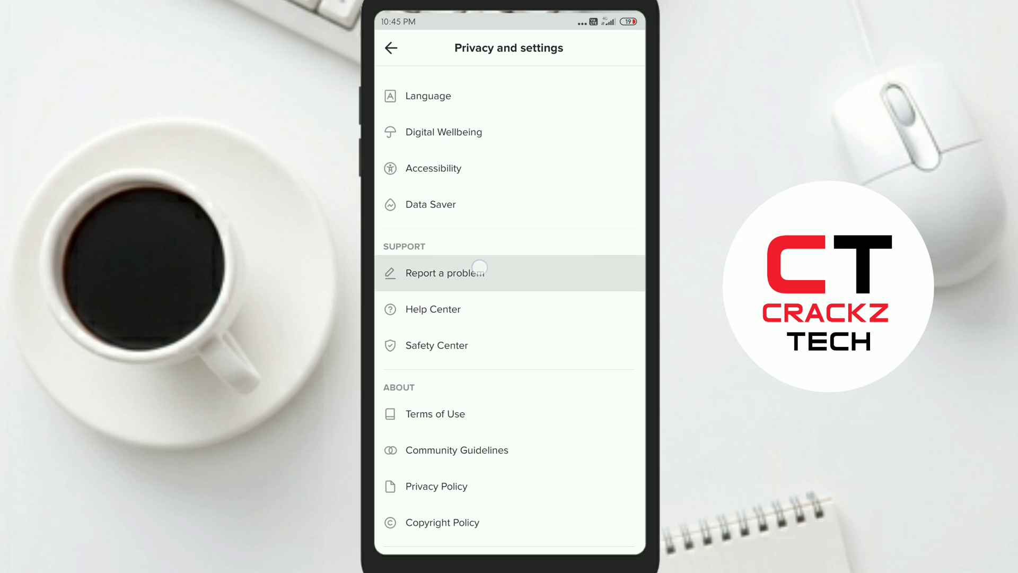
click(479, 272)
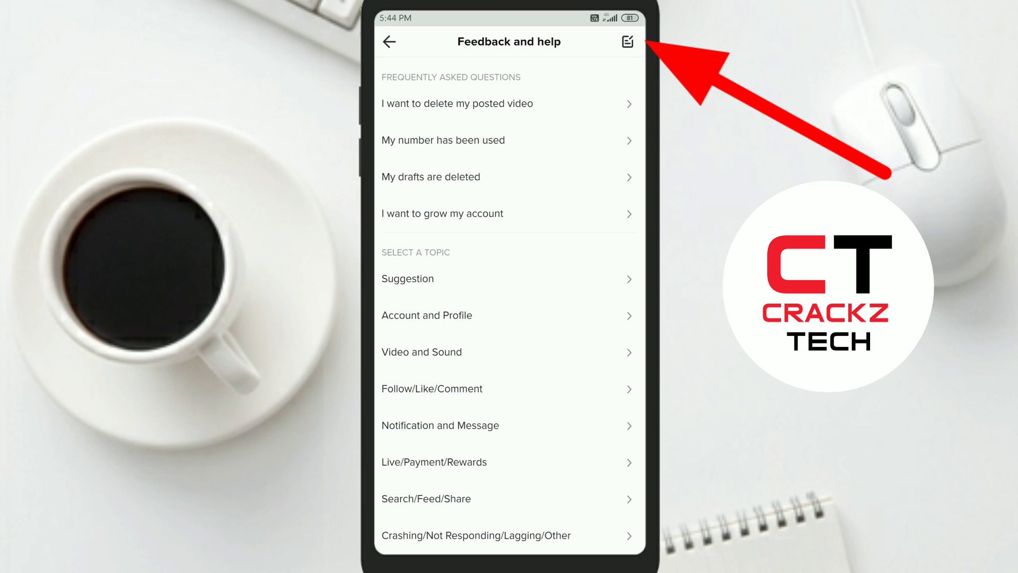
Start a new problem report and focus the Contact email field
click(628, 42)
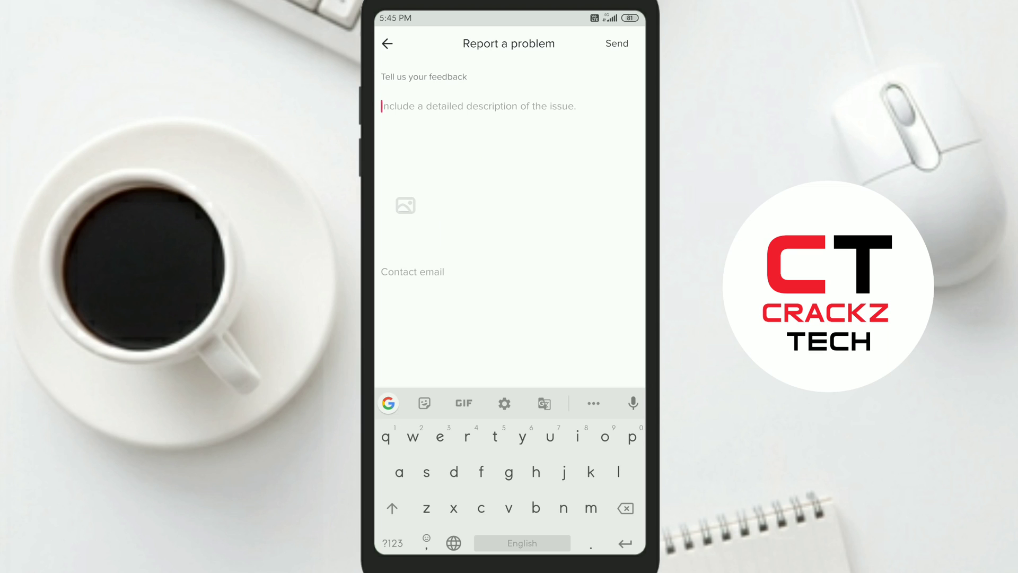
click(412, 271)
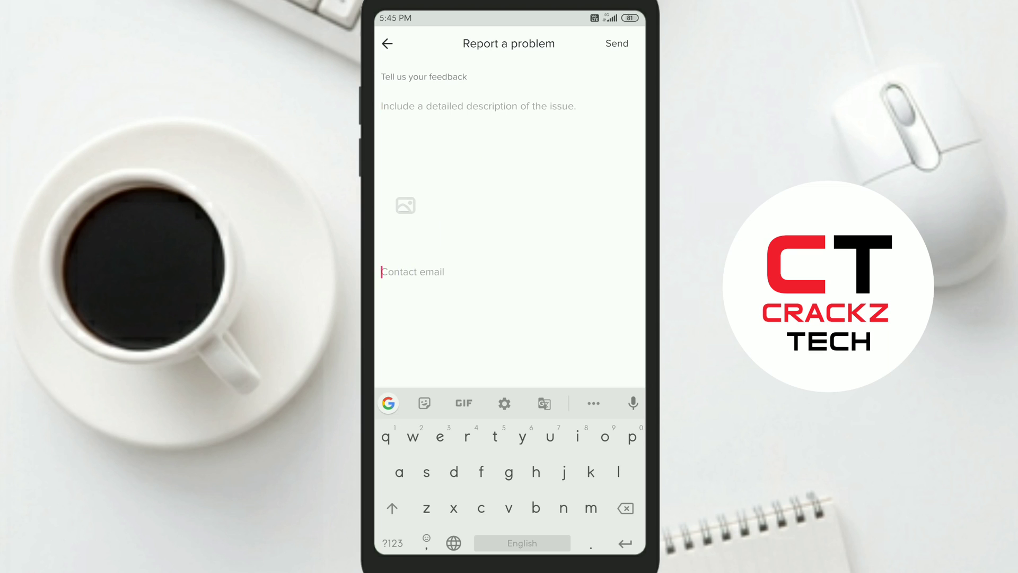